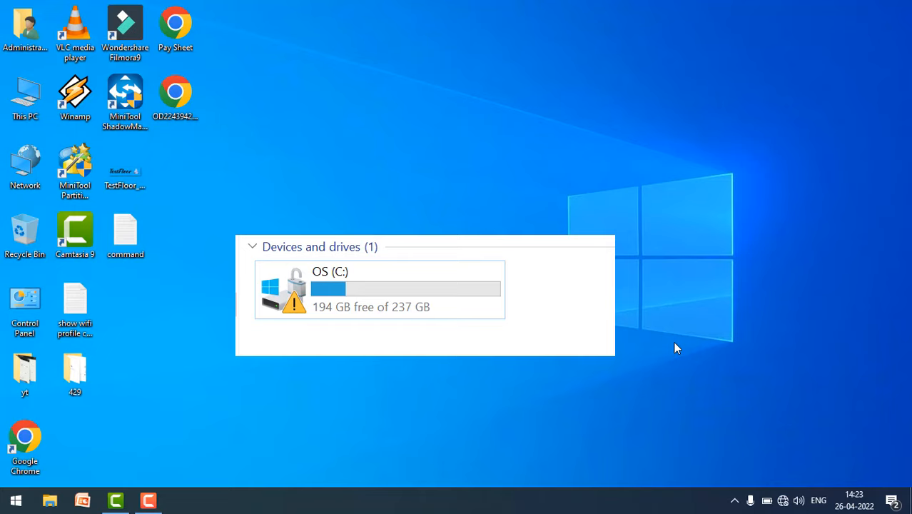
mouse_move(207, 458)
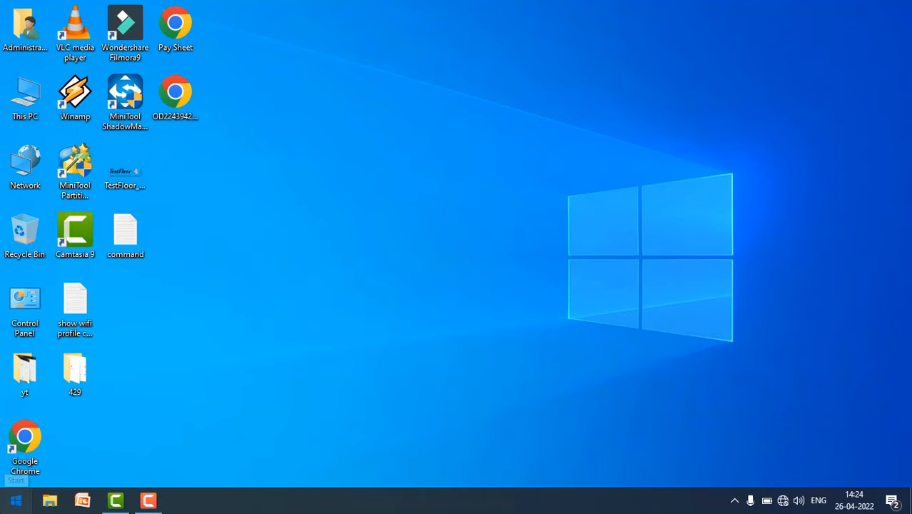
- Open BitLocker Drive Encryption from a maximized Control Panel showing small icons
left_click(15, 500)
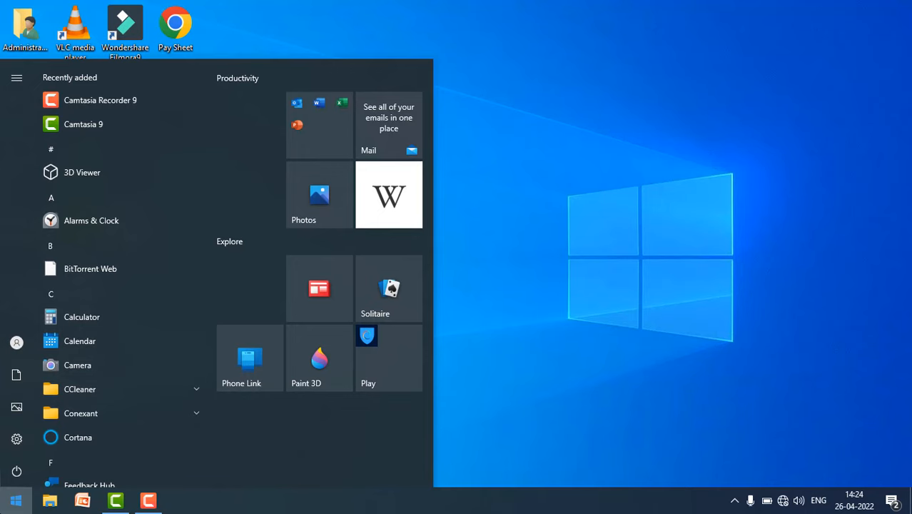
type("contr")
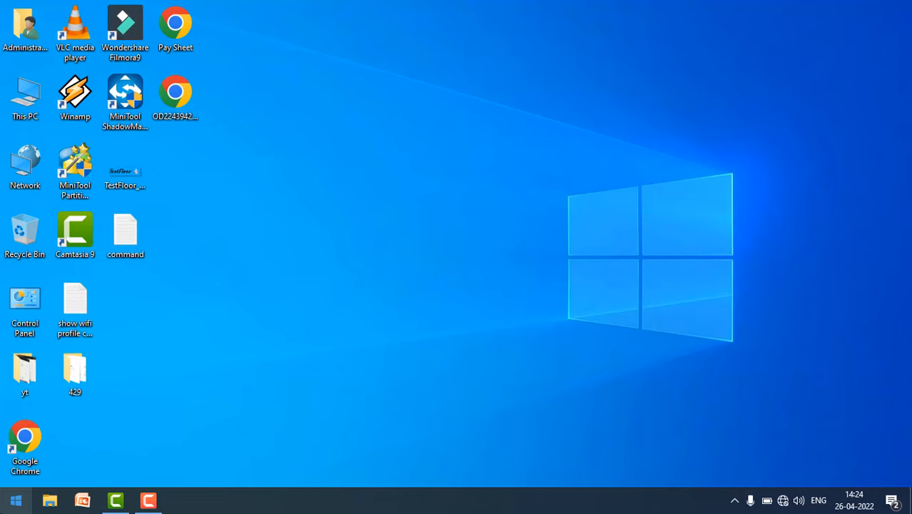
double_click(25, 298)
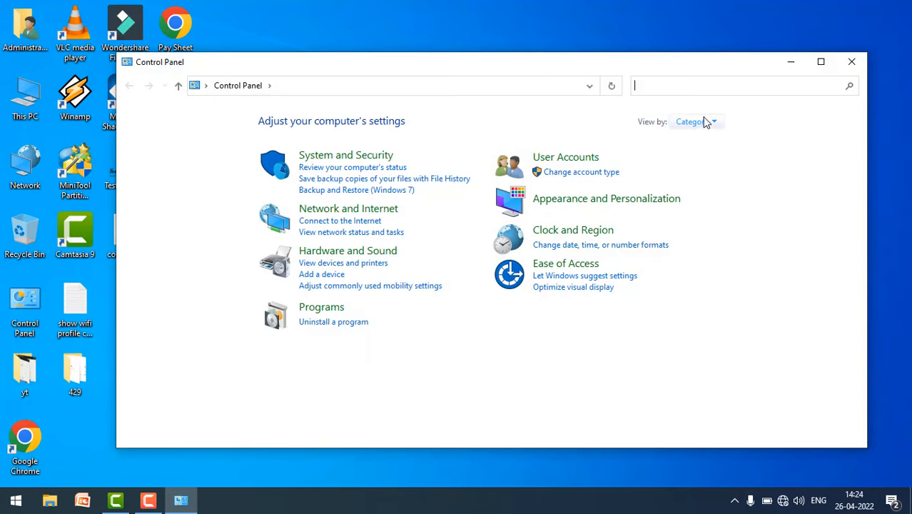
left_click(695, 122)
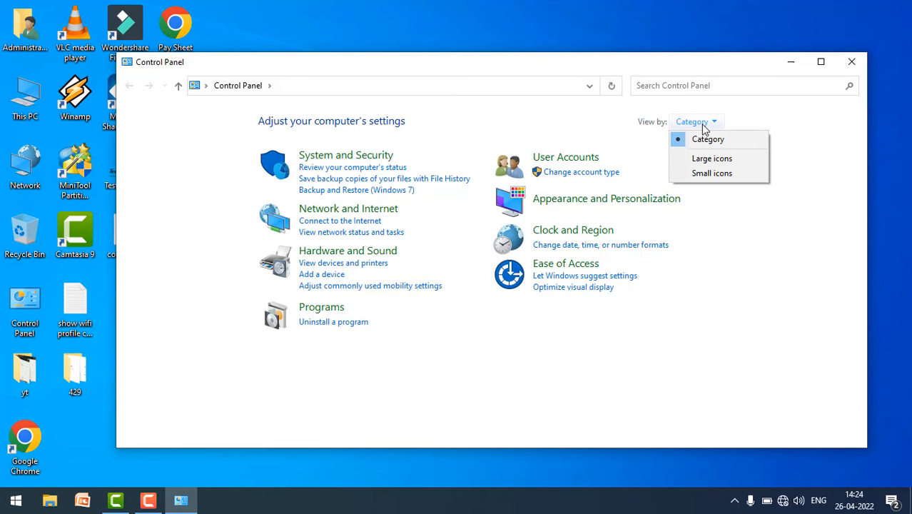
mouse_move(712, 173)
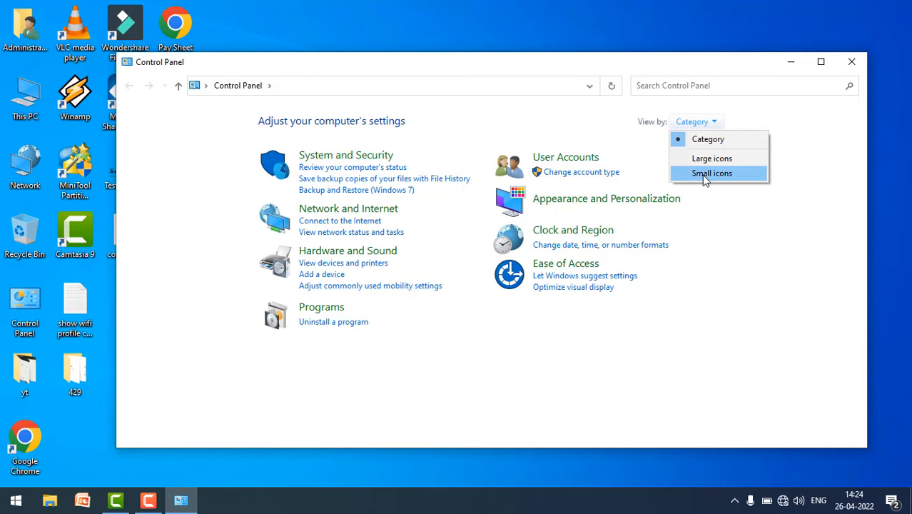
left_click(712, 173)
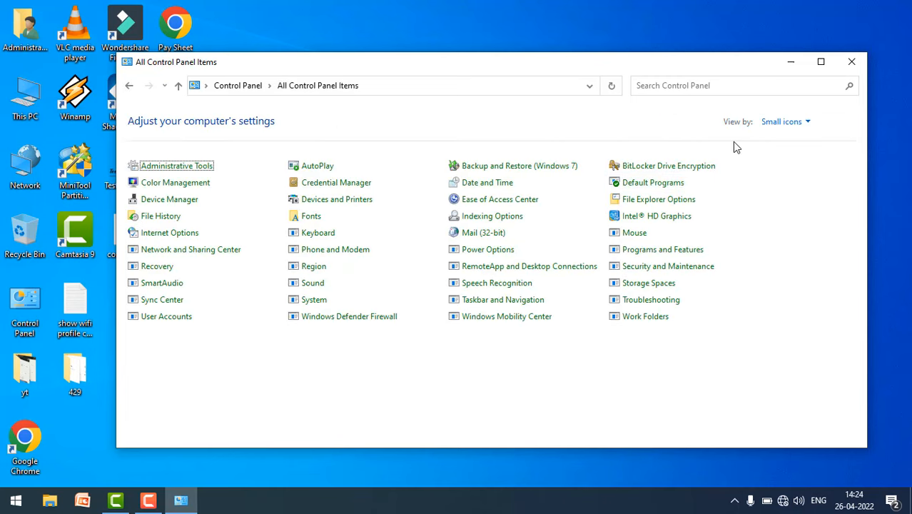
left_click(821, 61)
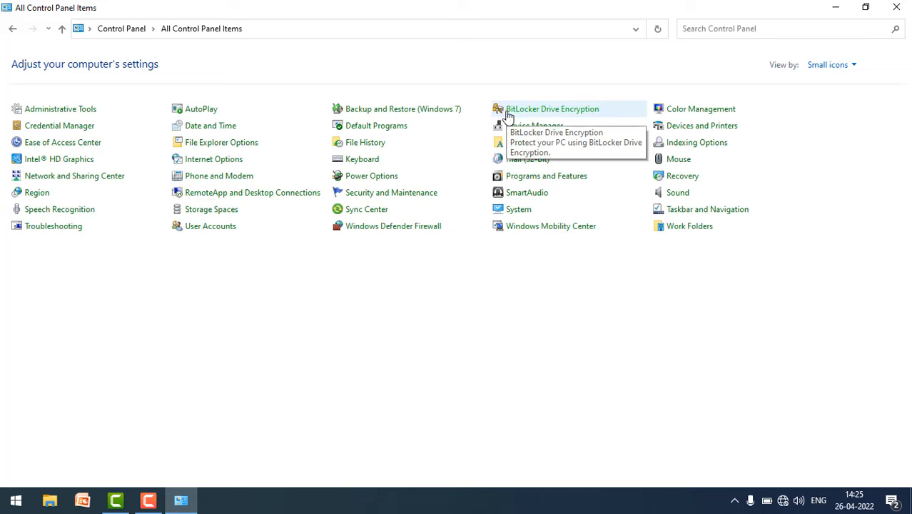
left_click(551, 109)
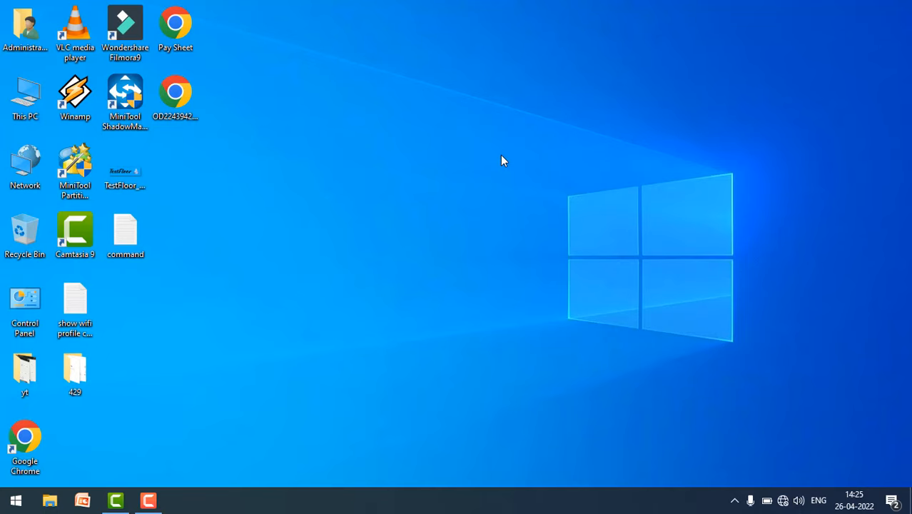
- Search for the command prompt and open This PC from the desktop
left_click(16, 500)
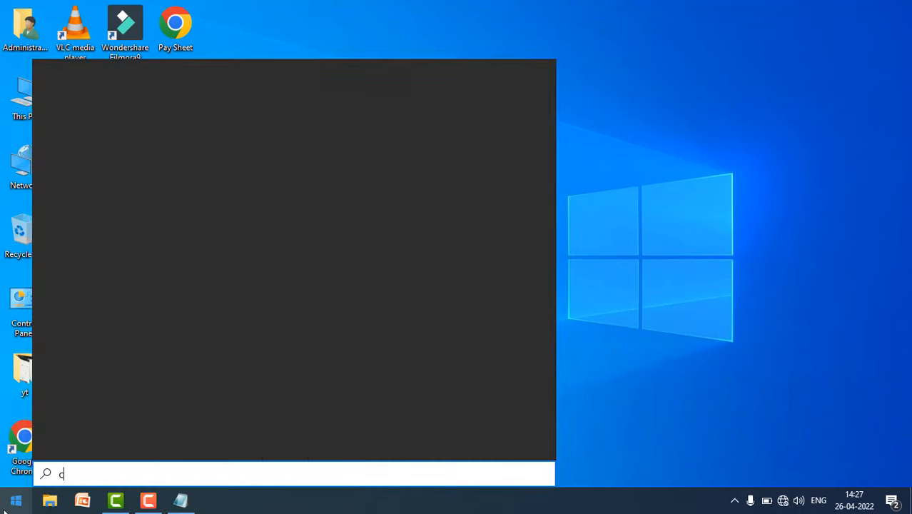
type("md")
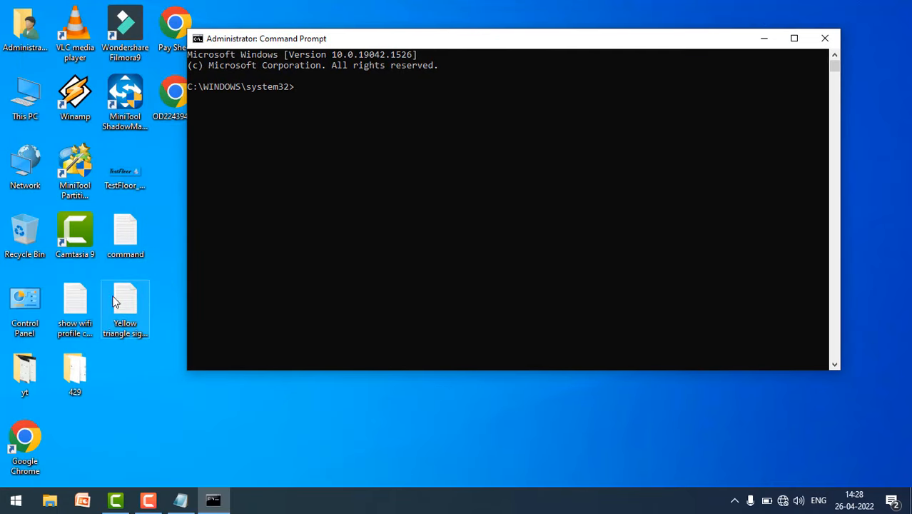
double_click(125, 308)
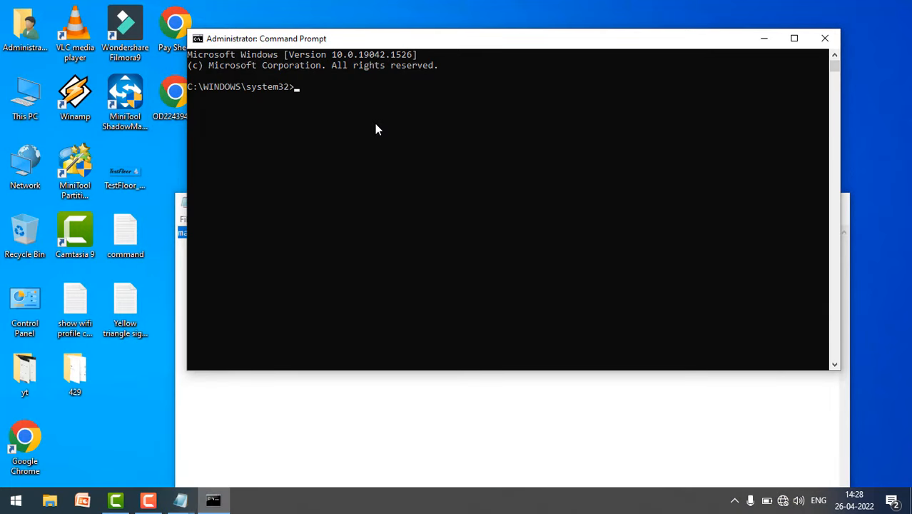
- Type 'manage-bde C: -off' at the administrator prompt to disable BitLocker on C:
type("manage-bde C: -off")
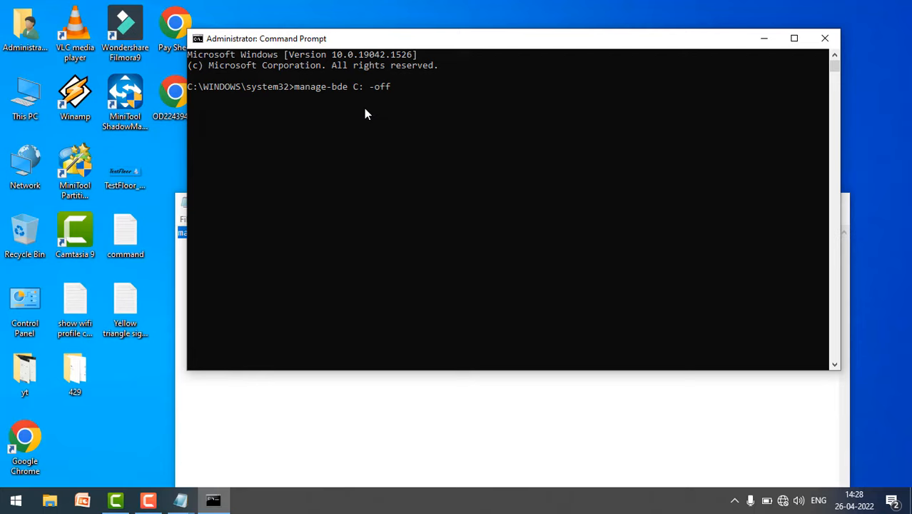
mouse_move(469, 314)
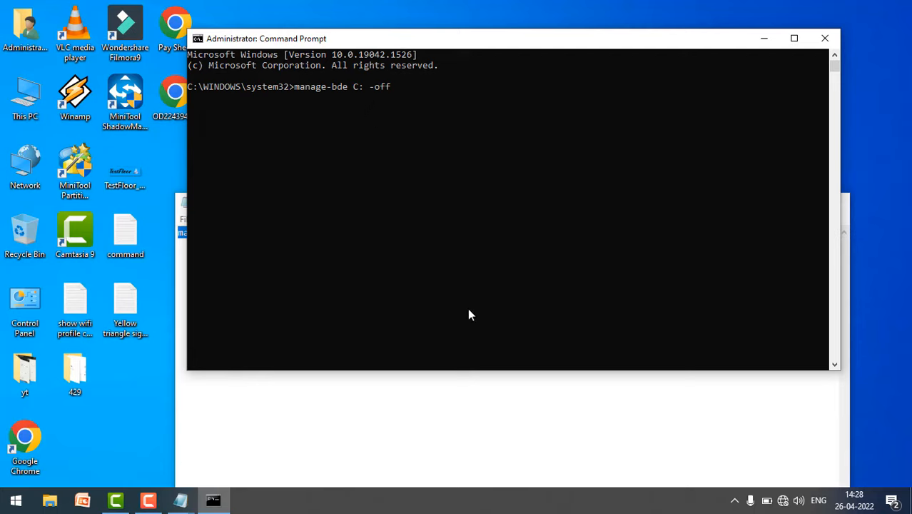
mouse_move(566, 186)
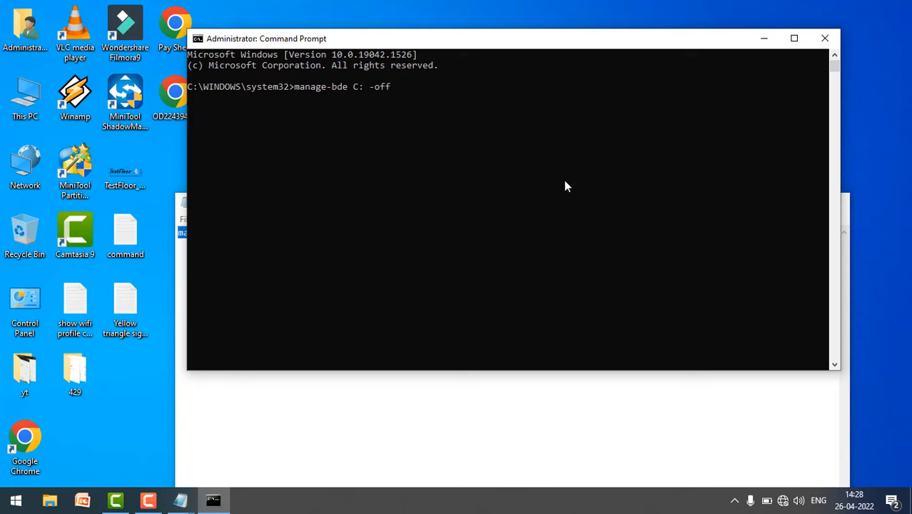
mouse_move(825, 37)
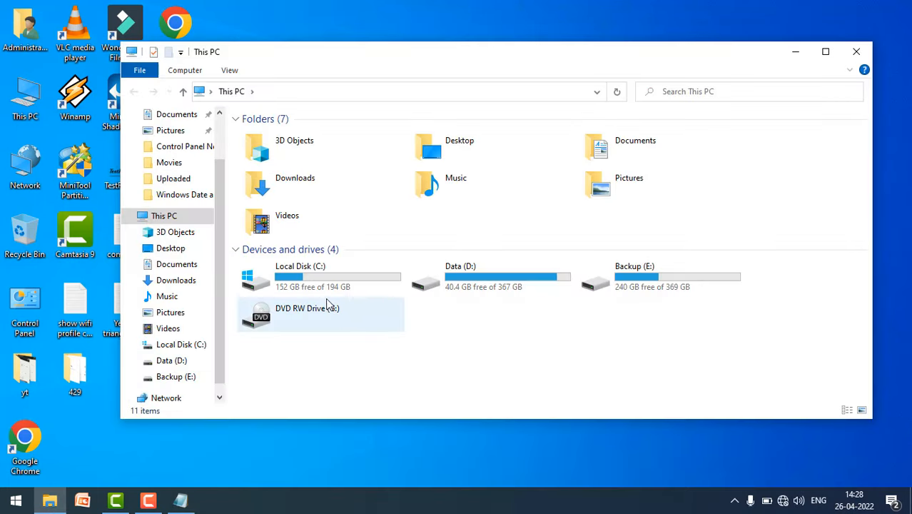
mouse_move(322, 301)
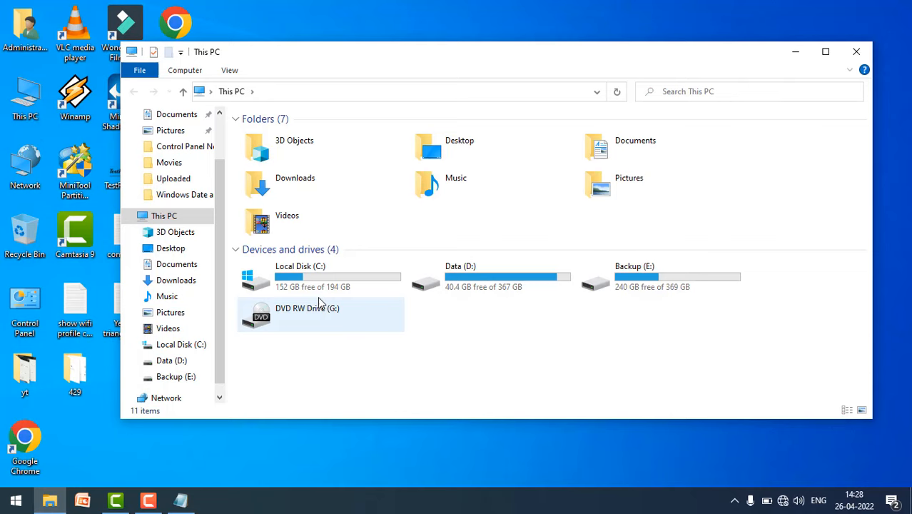
- Select Local Disk (C:) in This PC to confirm its warning triangle is gone
left_click(322, 278)
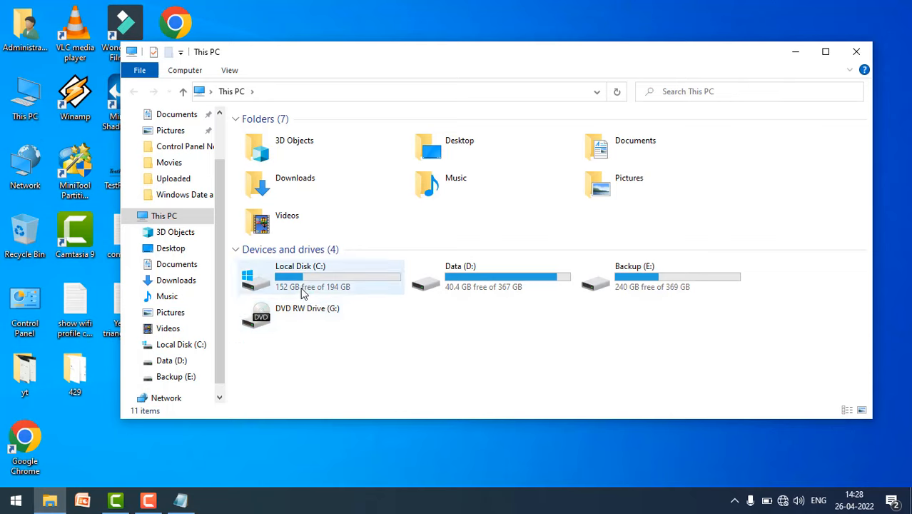
mouse_move(857, 52)
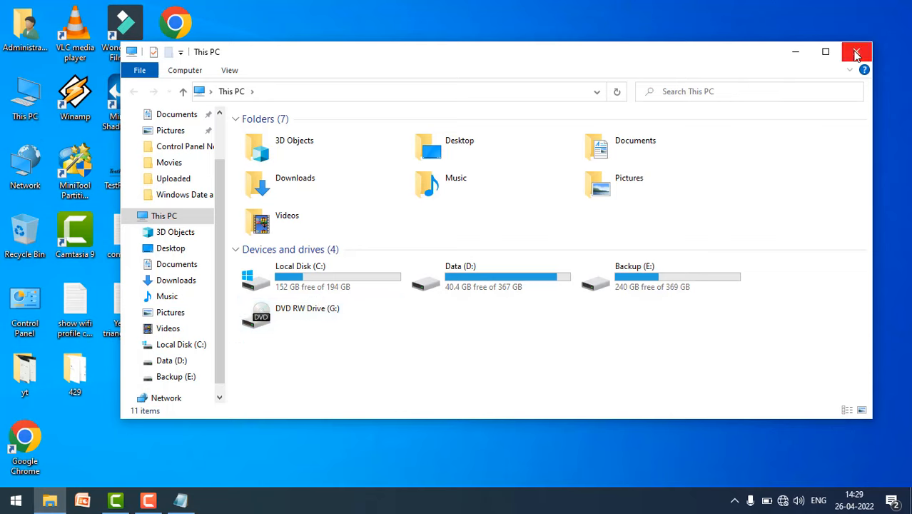